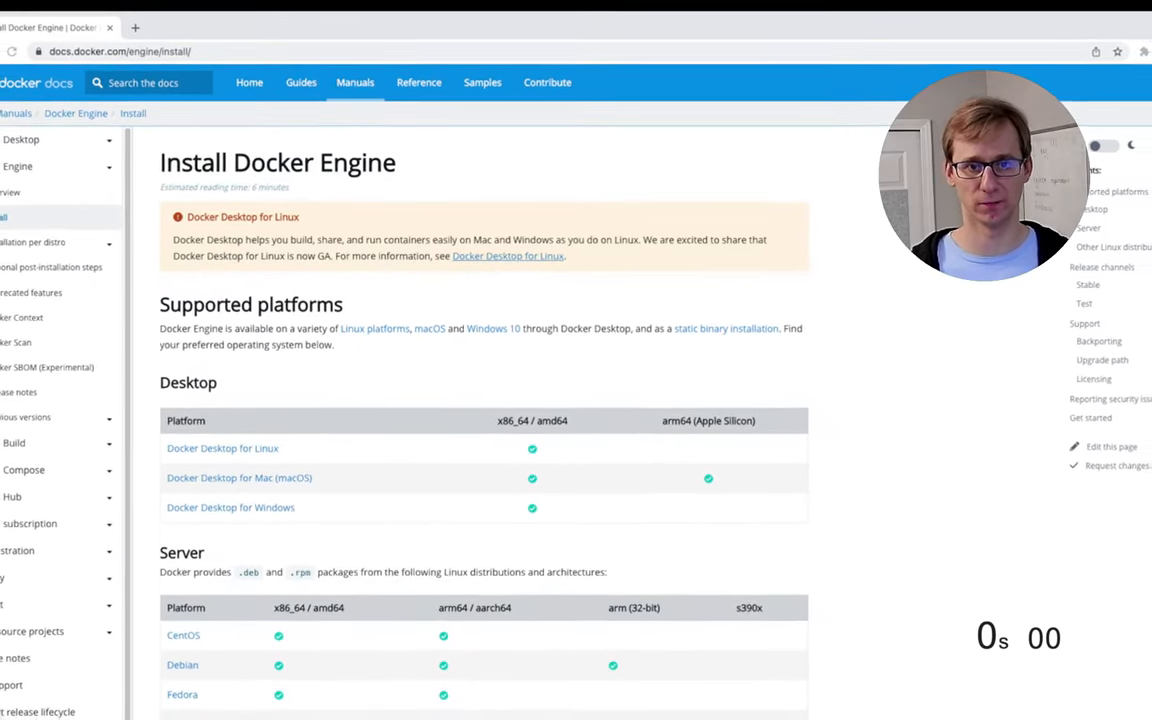
Visit 127.0.0.1:3000 in an incognito tab to show the local store's welcome page
{"action": "scroll", "scroll_direction": "down", "scroll_amount": 3}
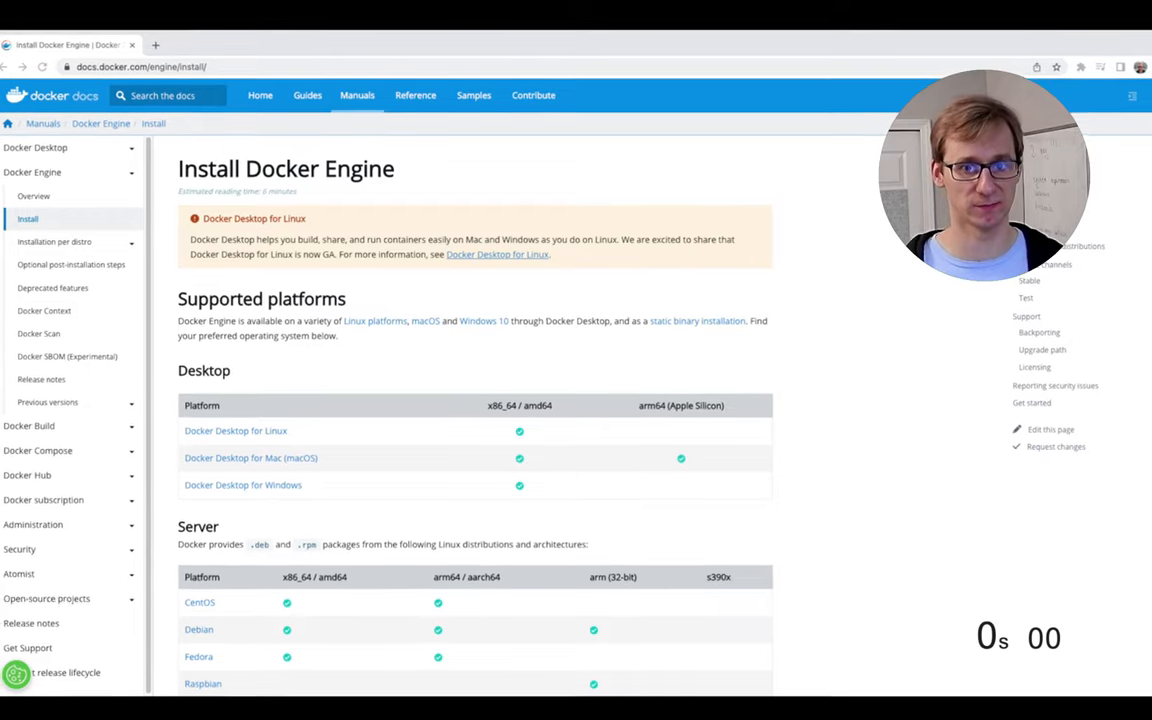
{"action": "scroll", "scroll_direction": "down", "scroll_amount": 3}
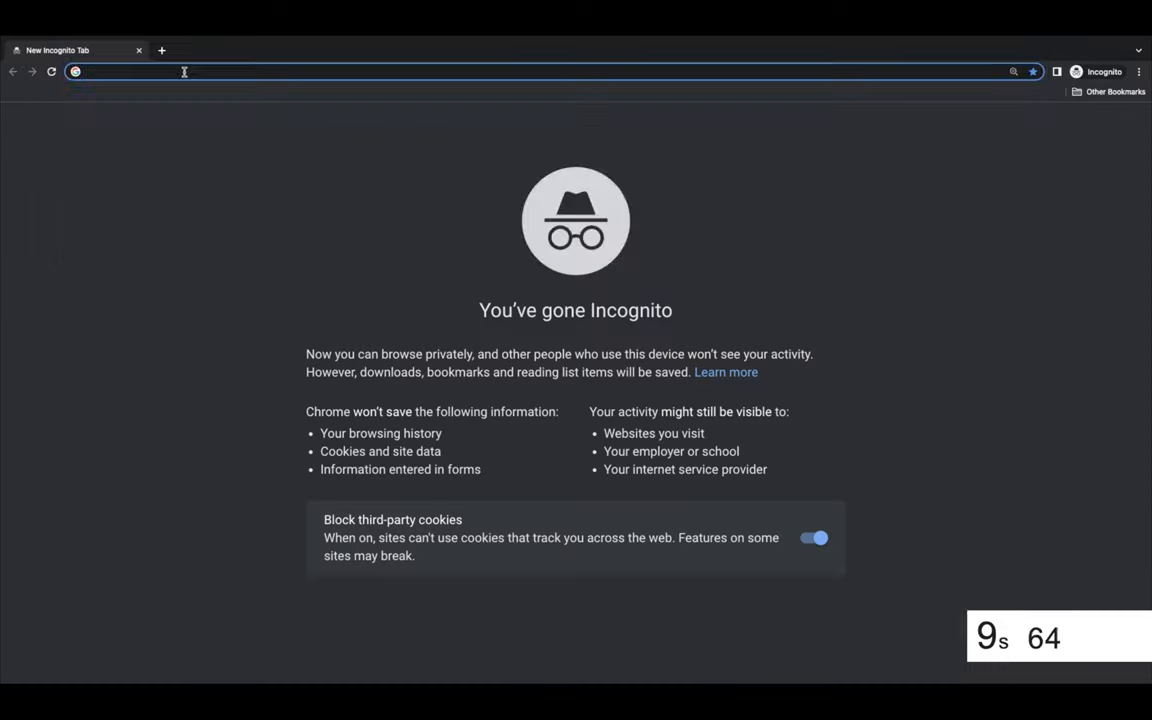
{"action": "type", "text": "127.0.0.1:3000"}
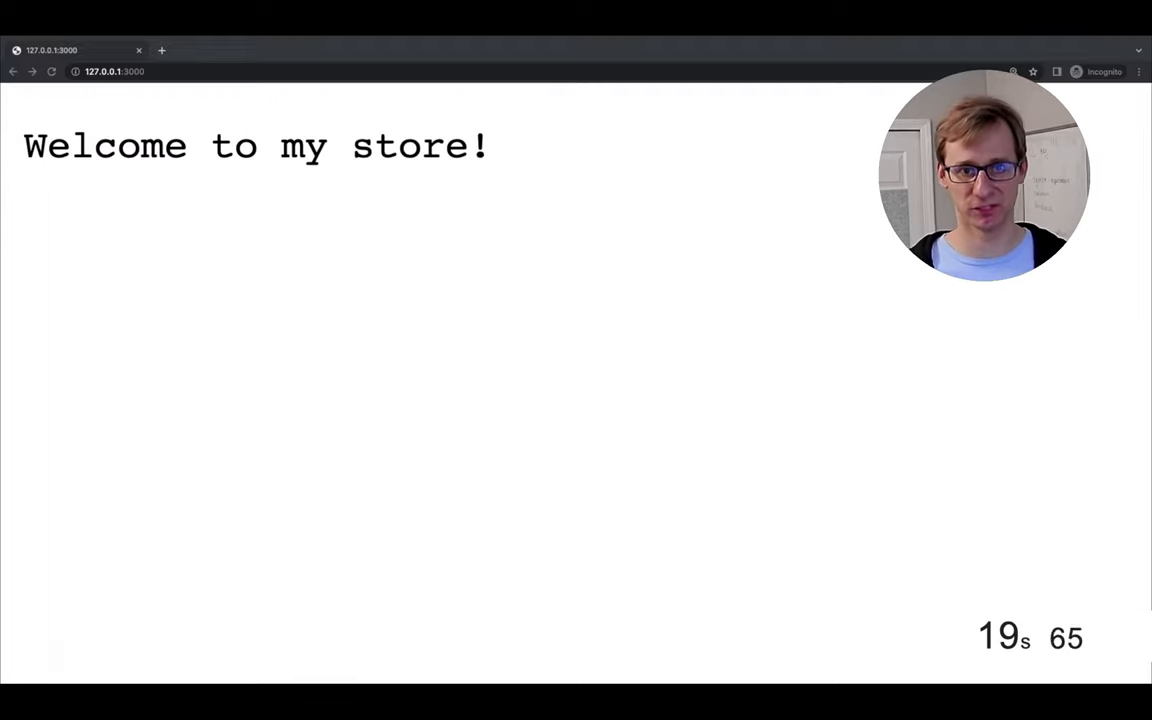
{"action": "left_click", "coordinate": [52, 72]}
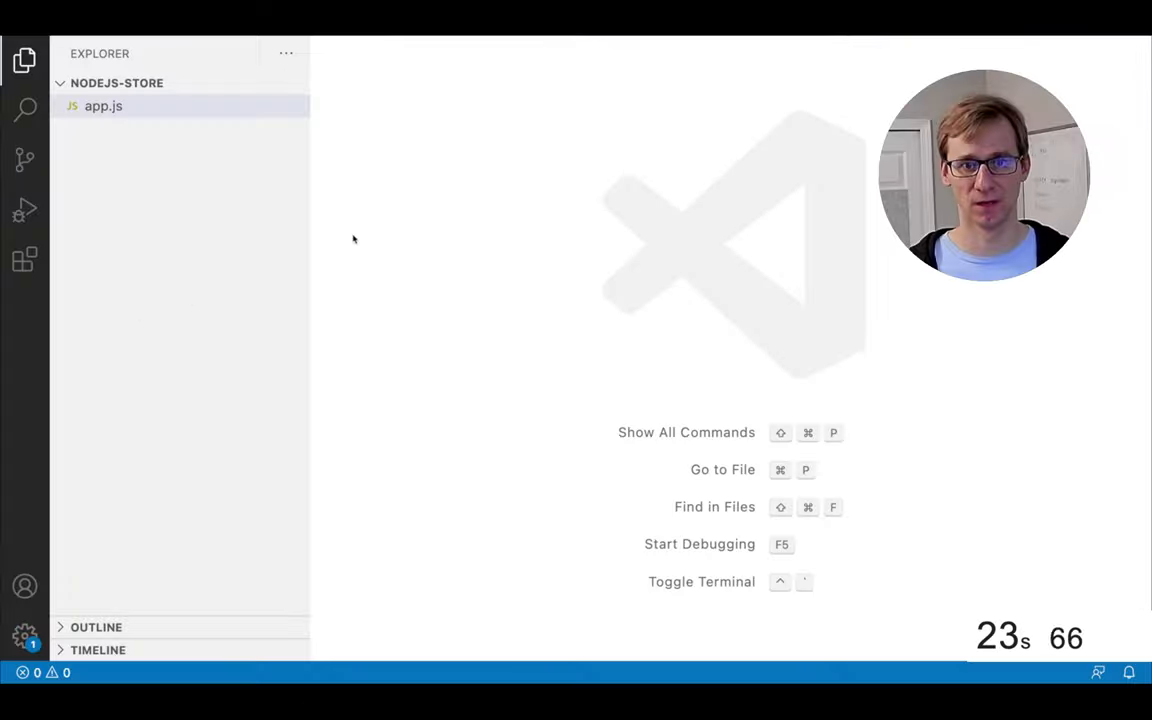
Create a Dockerfile with FROM node:latest, COPY app.js . and CMD node app.js
{"action": "left_click", "coordinate": [220, 84]}
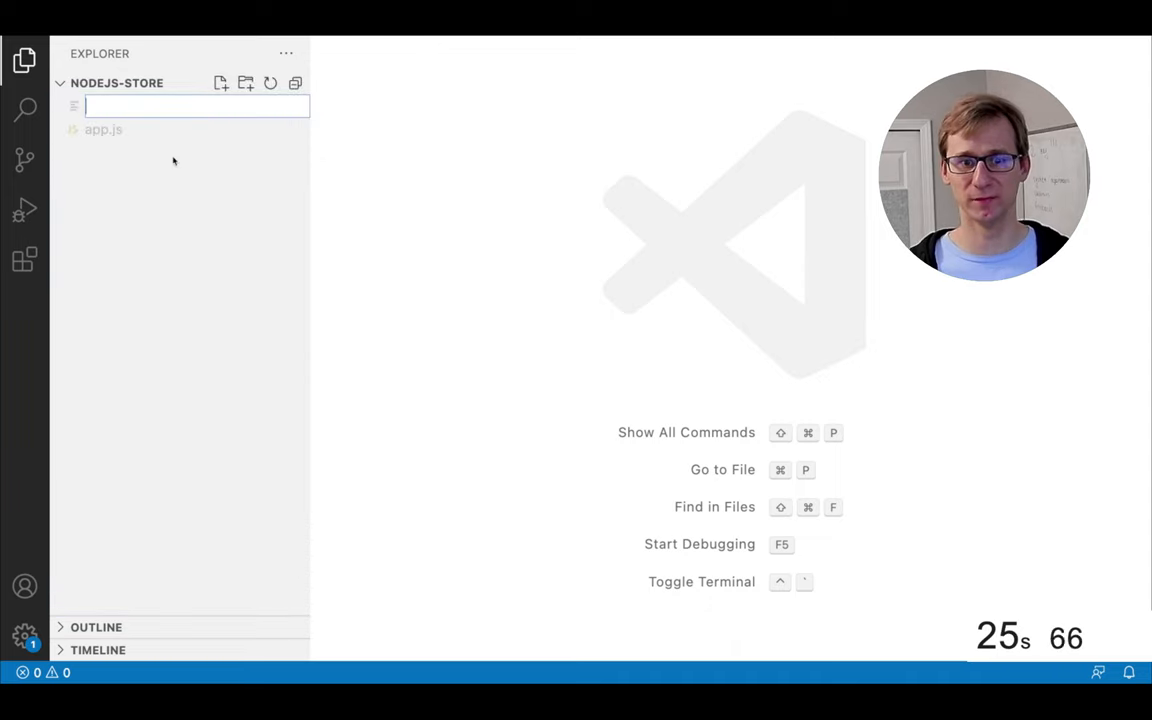
{"action": "type", "text": "Dockerfile"}
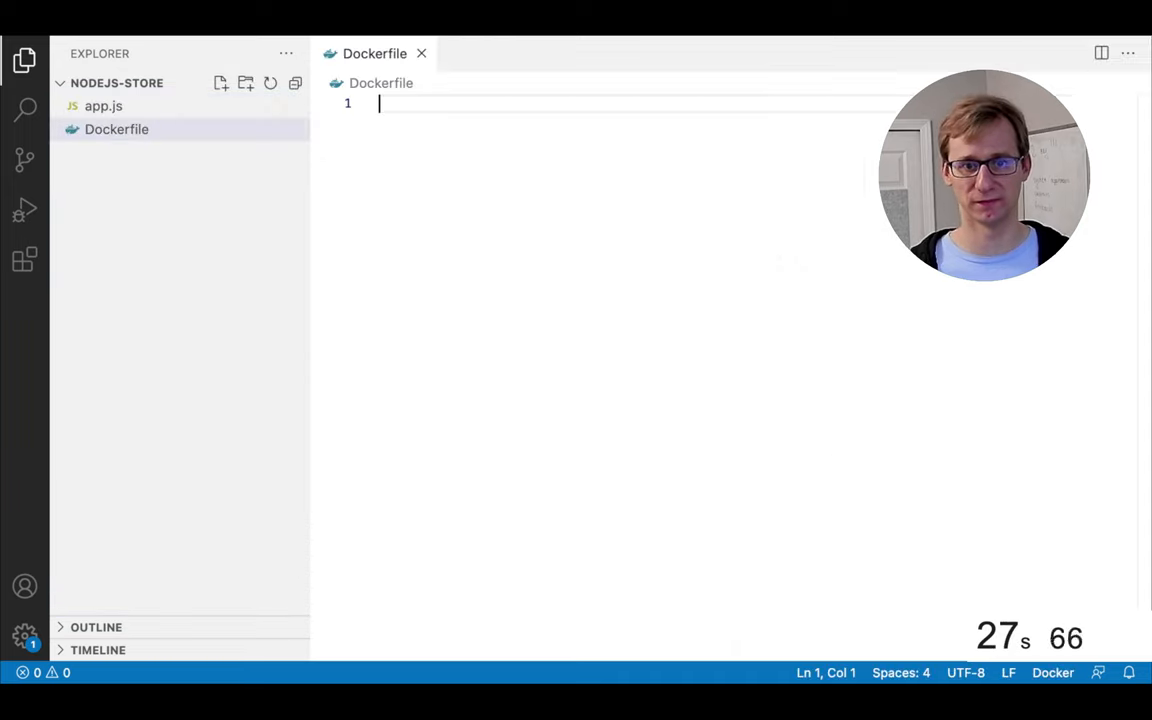
{"action": "type", "text": "FROM no"}
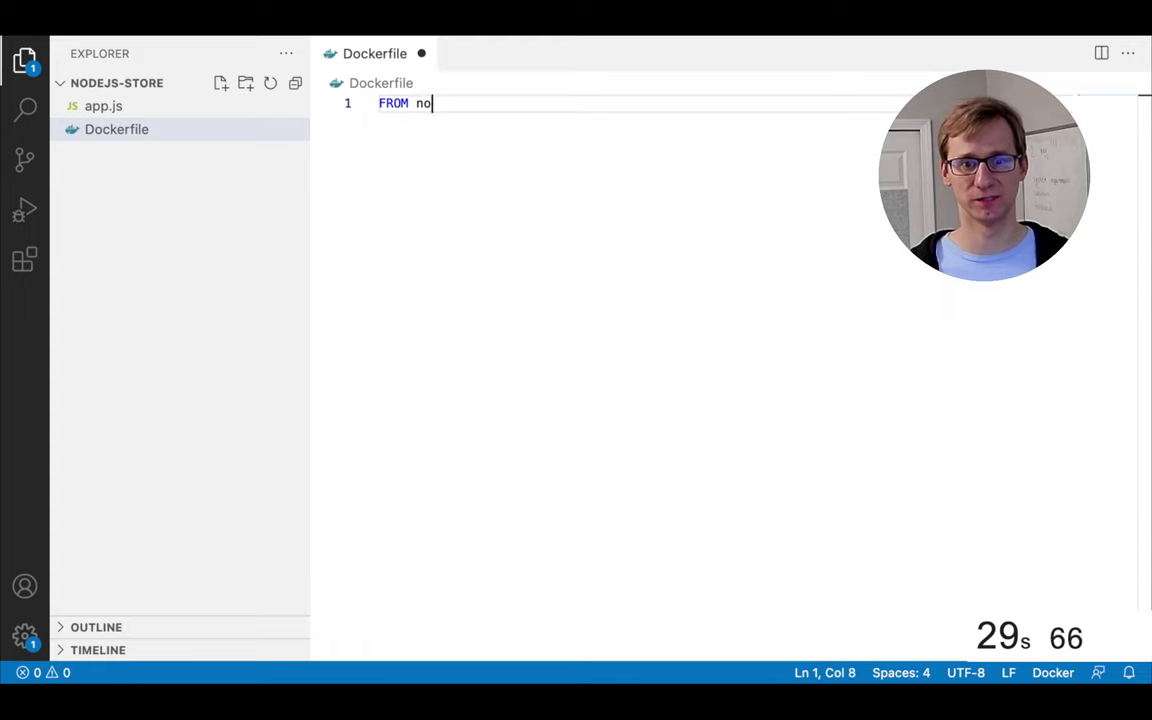
{"action": "type", "text": "de:latest"}
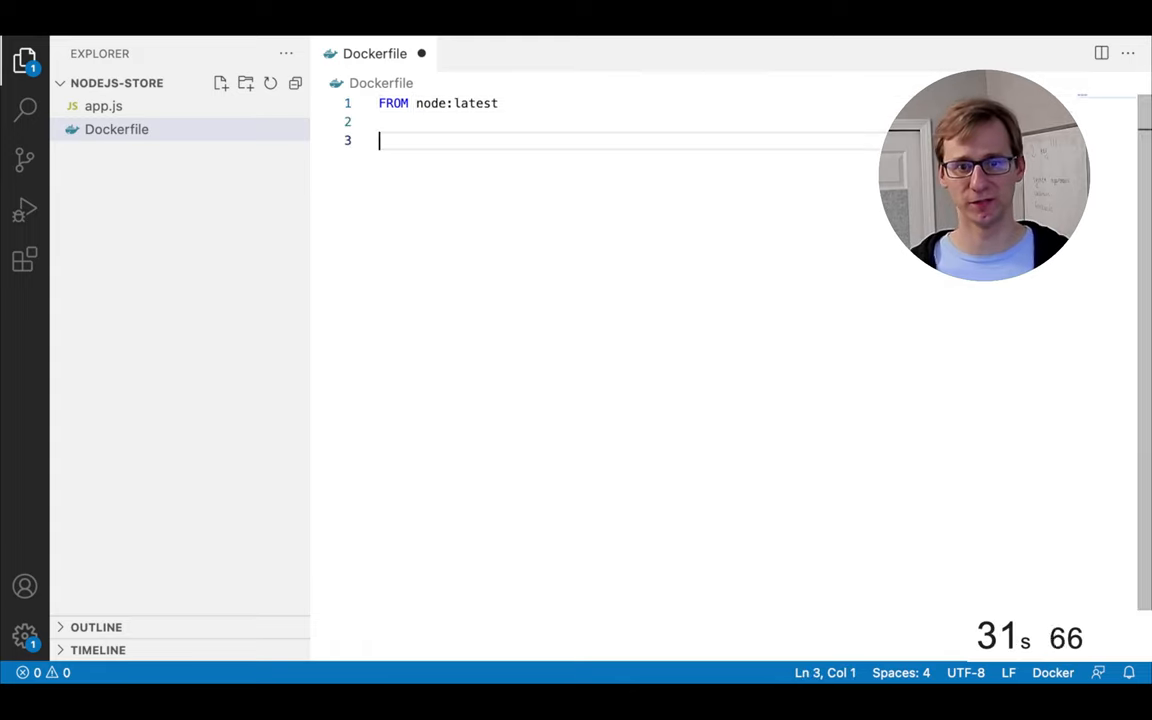
{"action": "type", "text": "COPY app"}
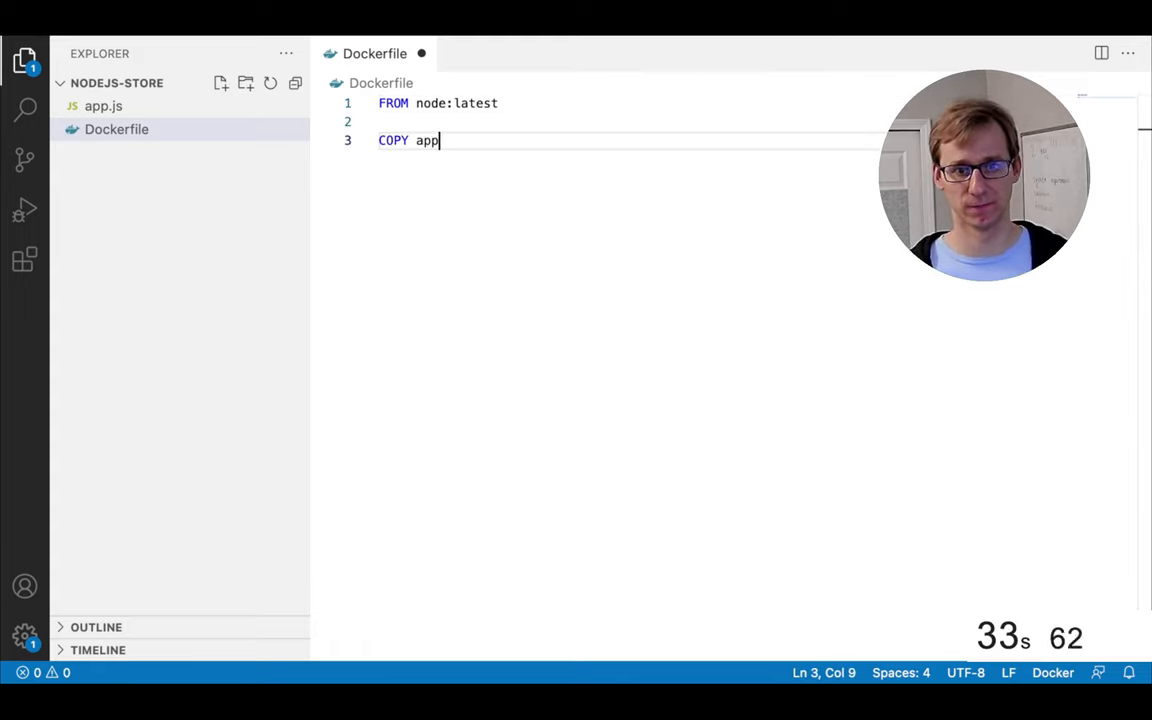
{"action": "type", "text": ".js ."}
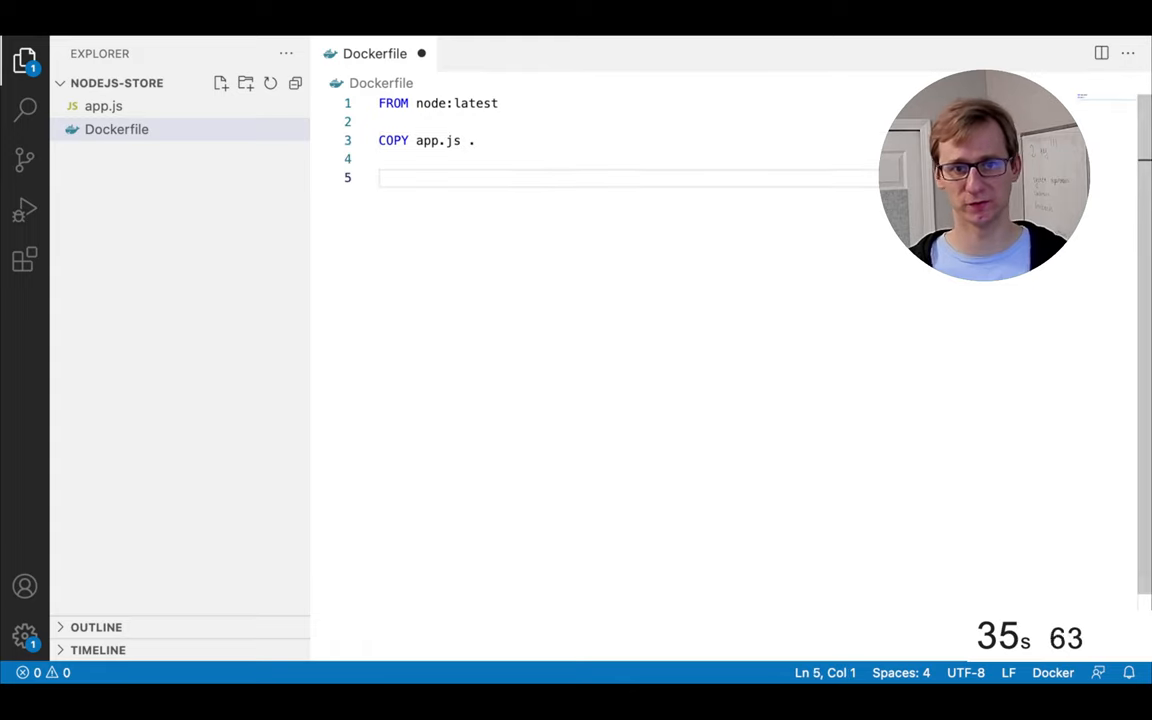
{"action": "type", "text": "CMD"}
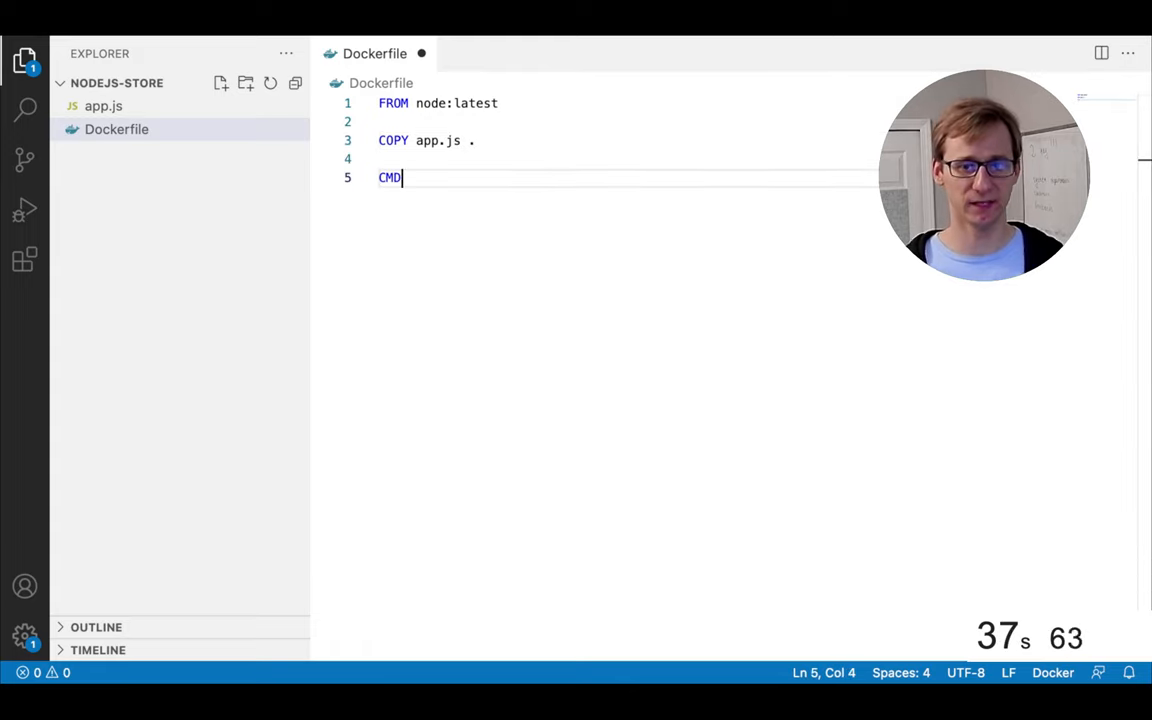
{"action": "type", "text": "node app.js"}
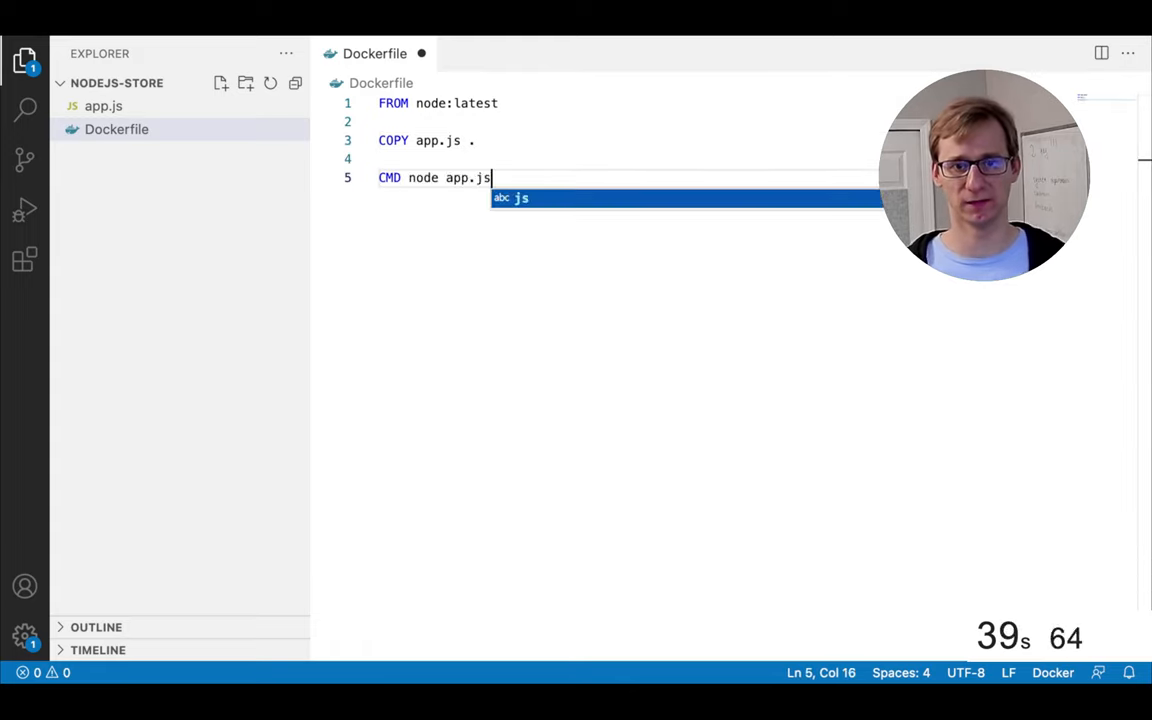
Extend the res.end welcome message in app.js with "Please don't buy anything!"
{"action": "left_click", "coordinate": [104, 104]}
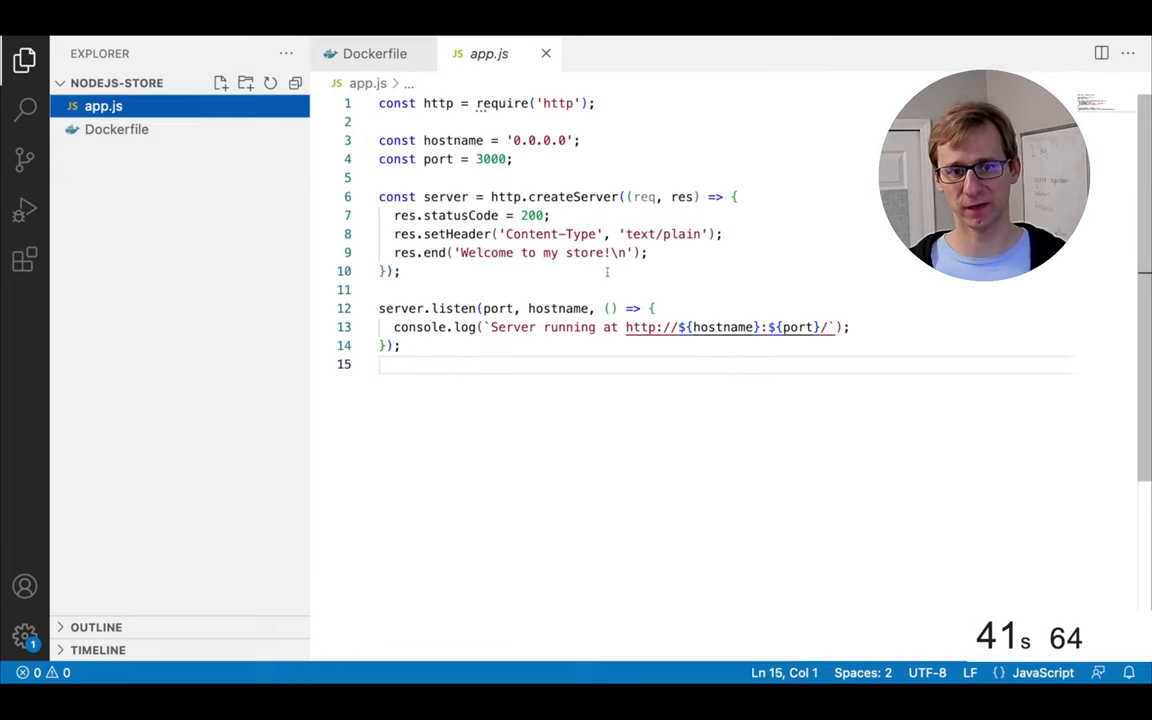
{"action": "type", "text": "Please don\\'"}
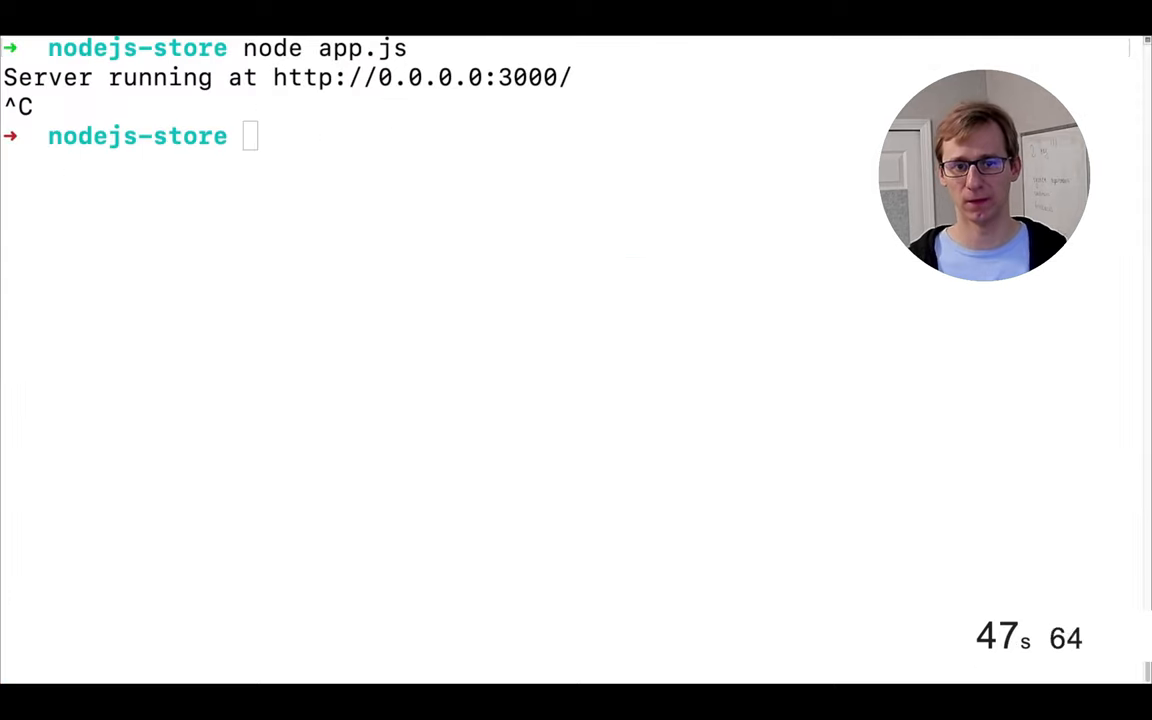
Build the image with docker build -t nodejs-store:latest . and let it finish
{"action": "type", "text": "d"}
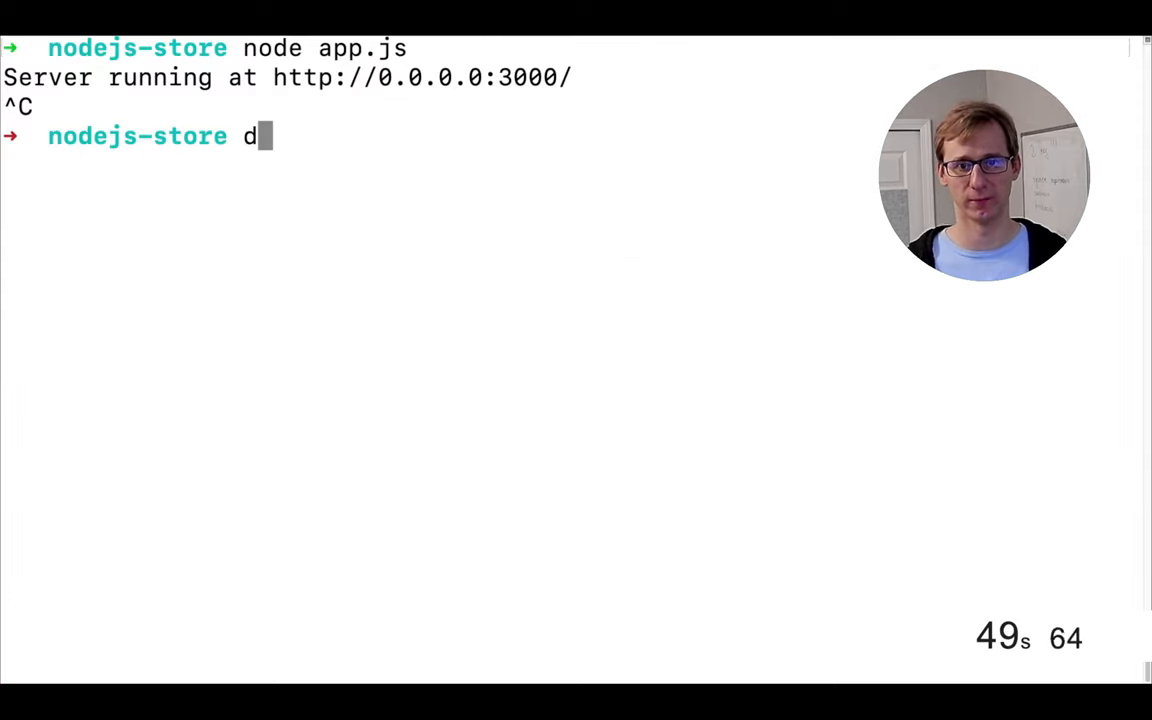
{"action": "type", "text": "ocker build -"}
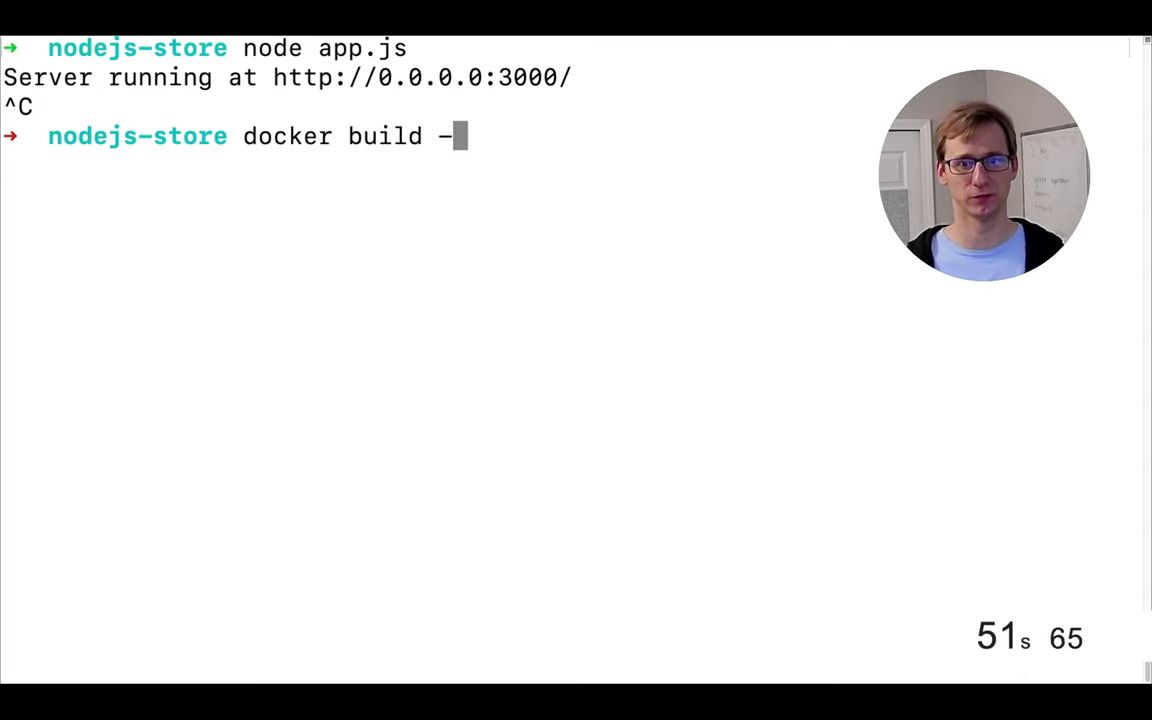
{"action": "type", "text": "t nodejs-"}
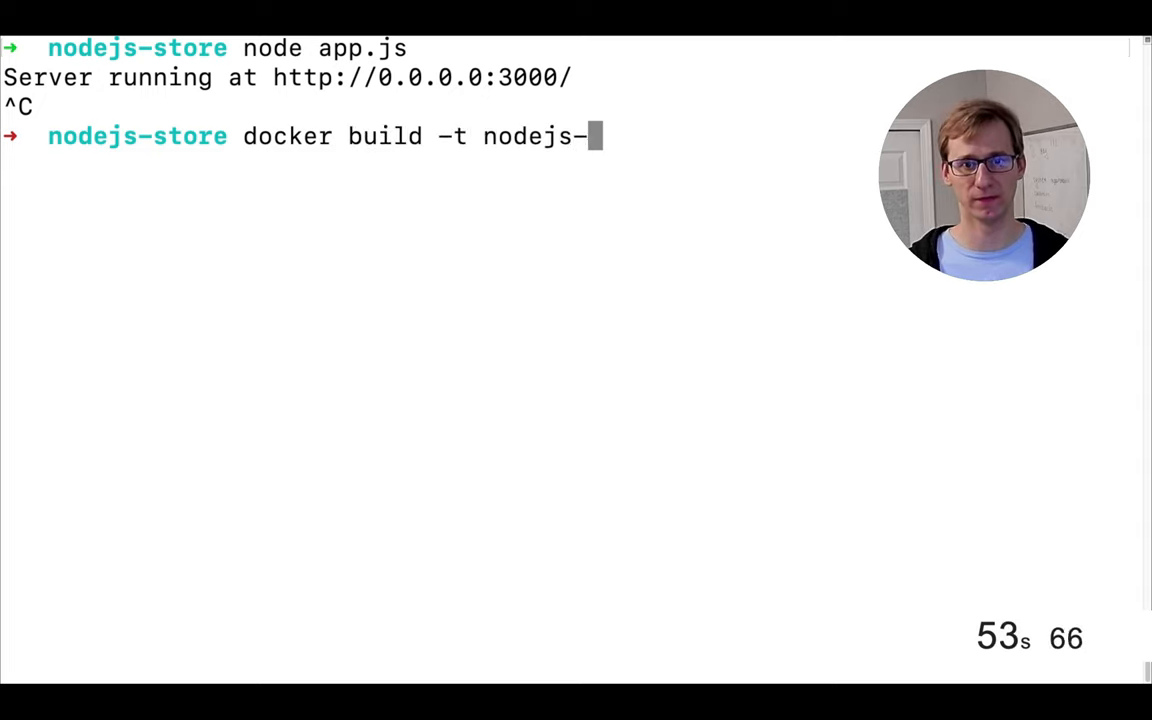
{"action": "type", "text": "store:latest"}
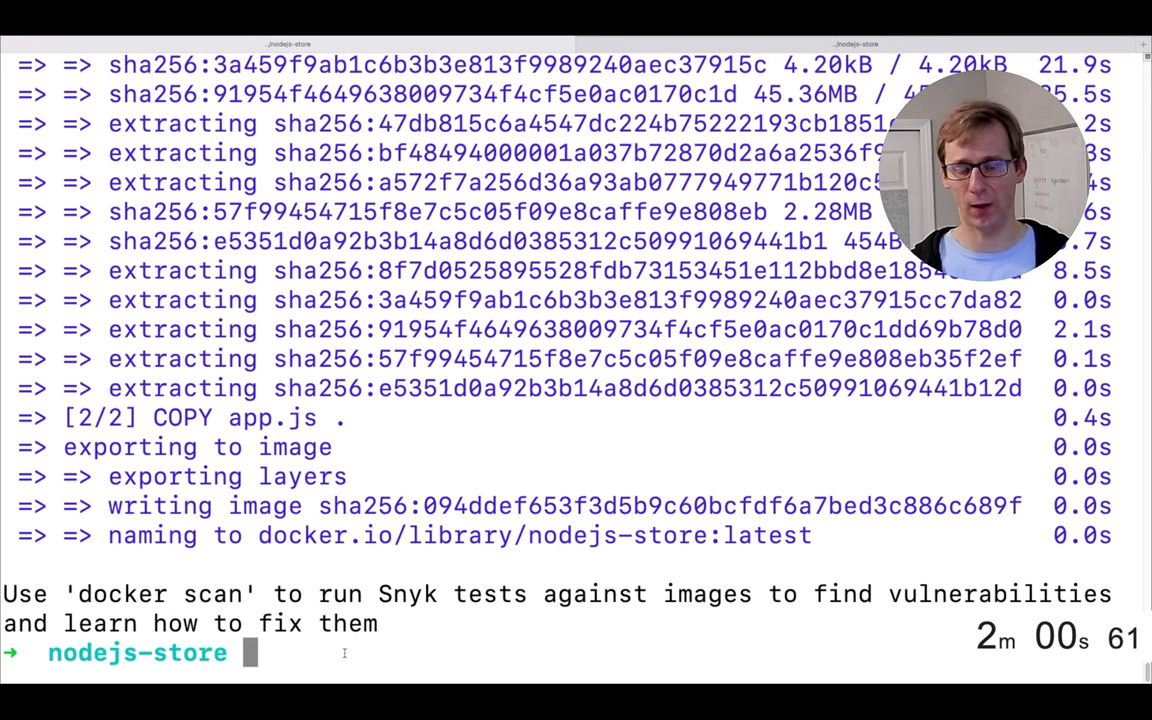
List images, then run nodejs-store:latest detached with port 3000:3000 published
{"action": "type", "text": "docker image ls"}
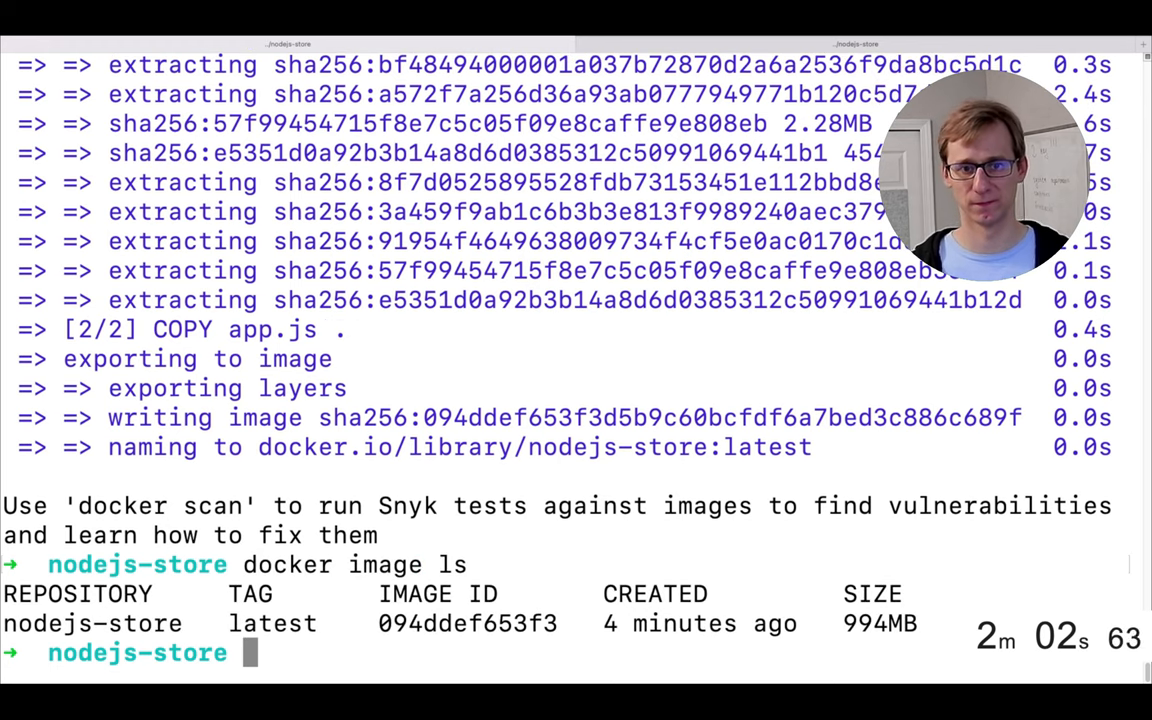
{"action": "type", "text": "docker run -t"}
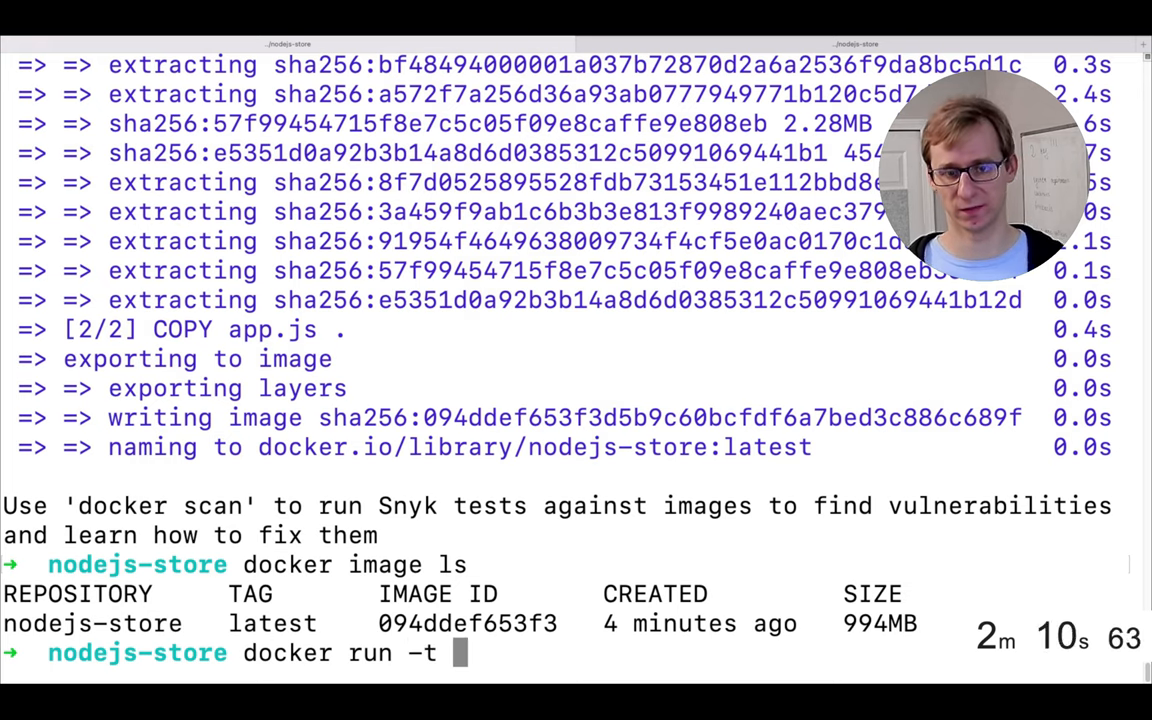
{"action": "type", "text": "-d"}
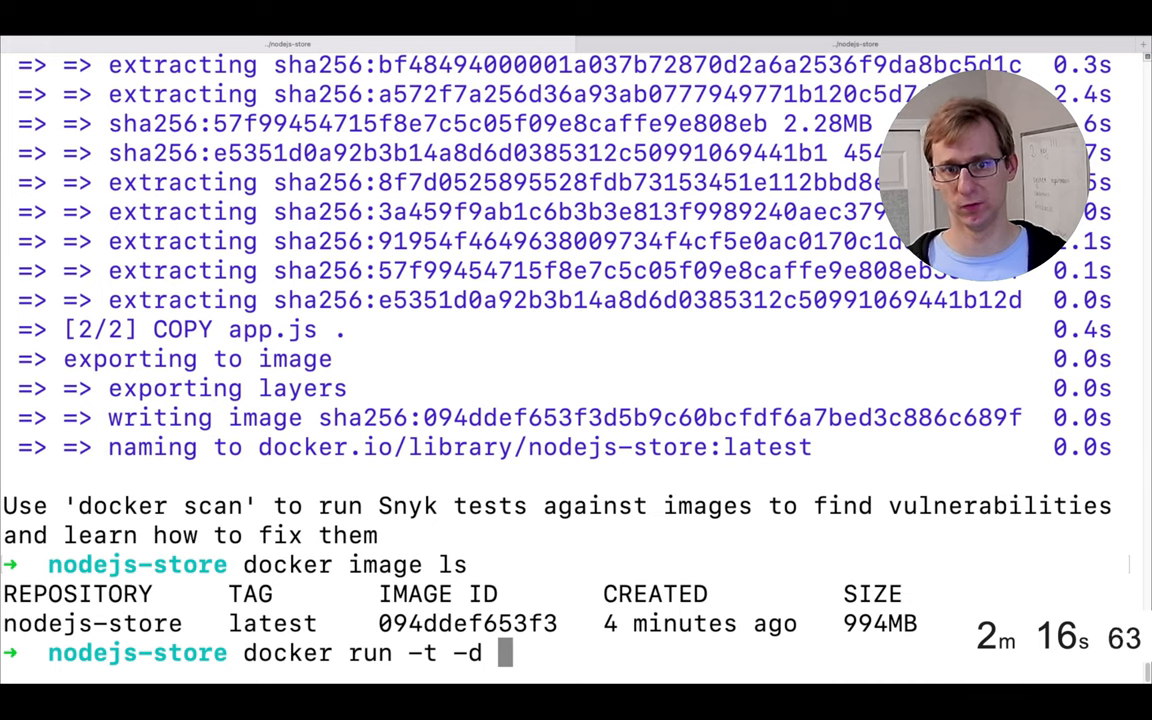
{"action": "type", "text": "-p 3000"}
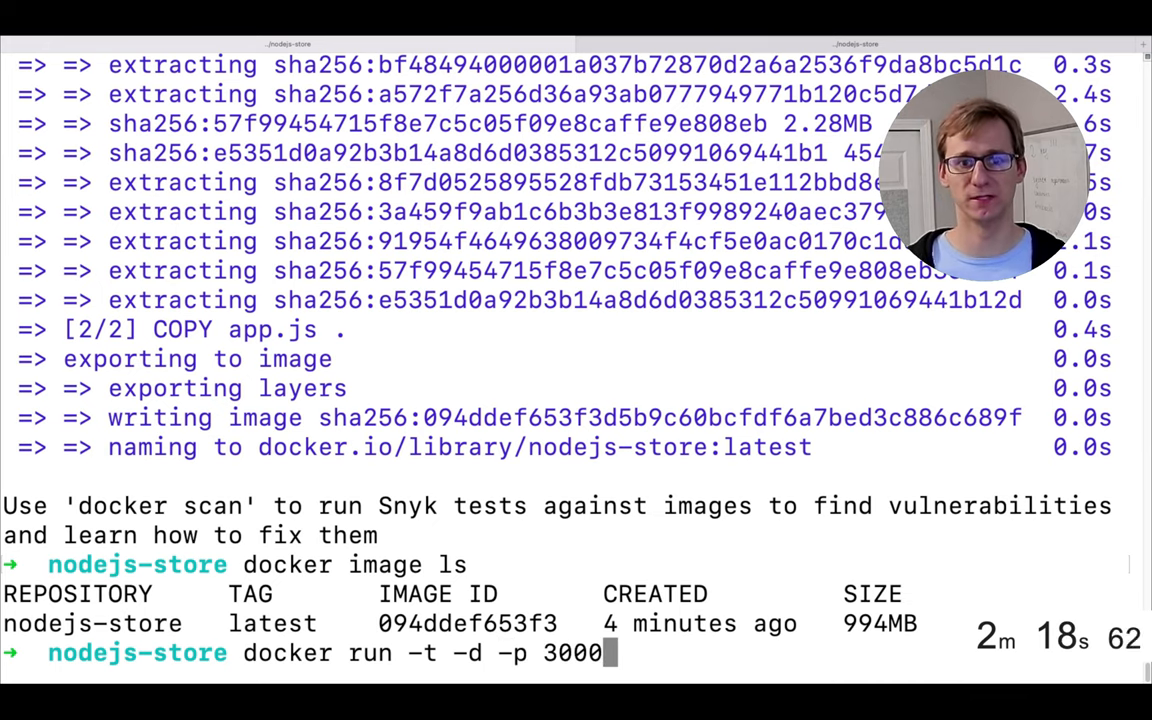
{"action": "type", "text": ":3000"}
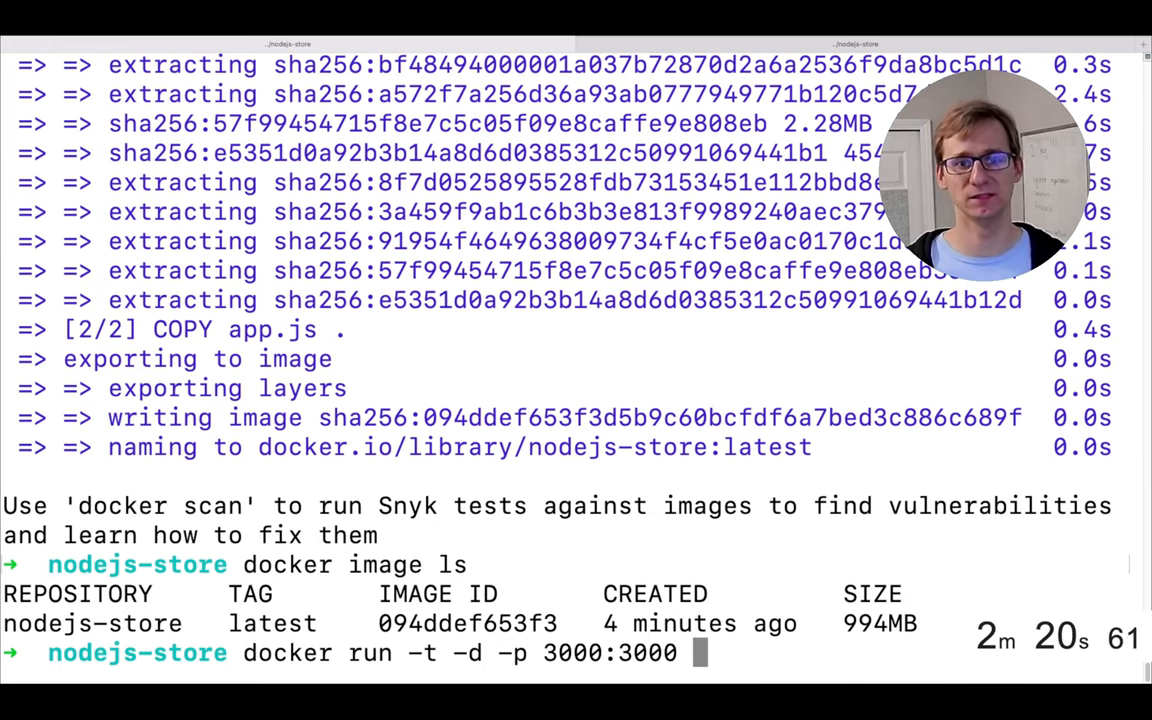
{"action": "type", "text": "nodejs-store:la"}
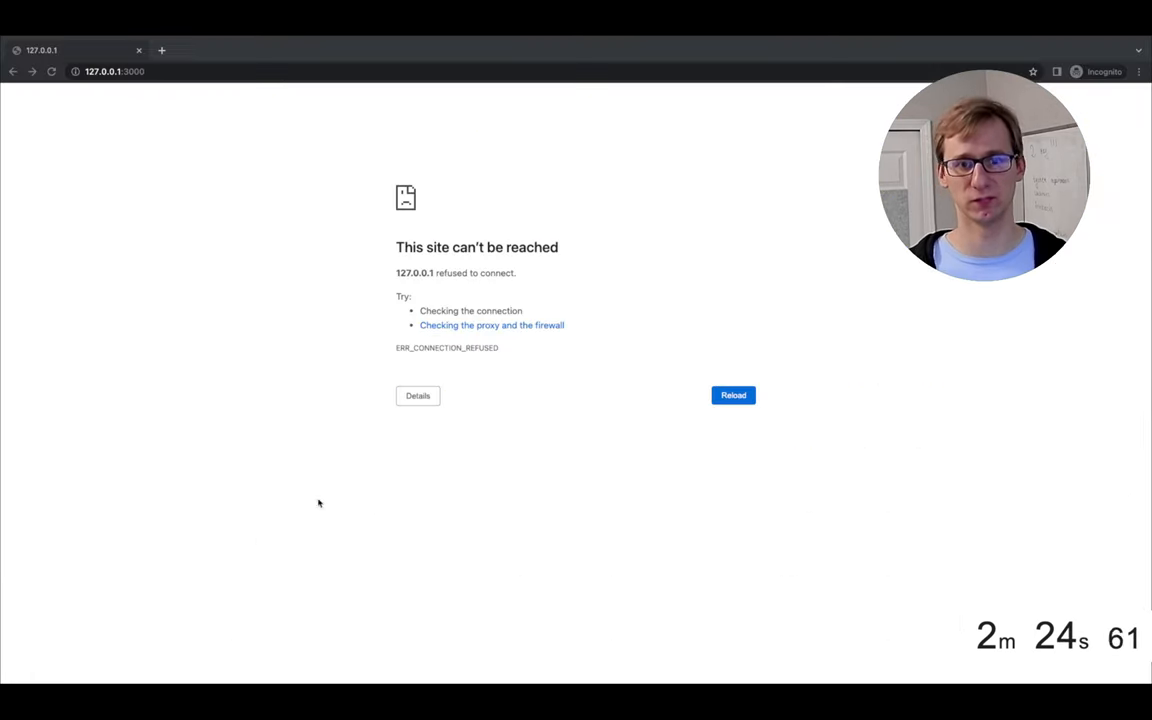
Reload 127.0.0.1:3000 to show the container's page with "Please don't buy anything!"
{"action": "left_click", "coordinate": [732, 396]}
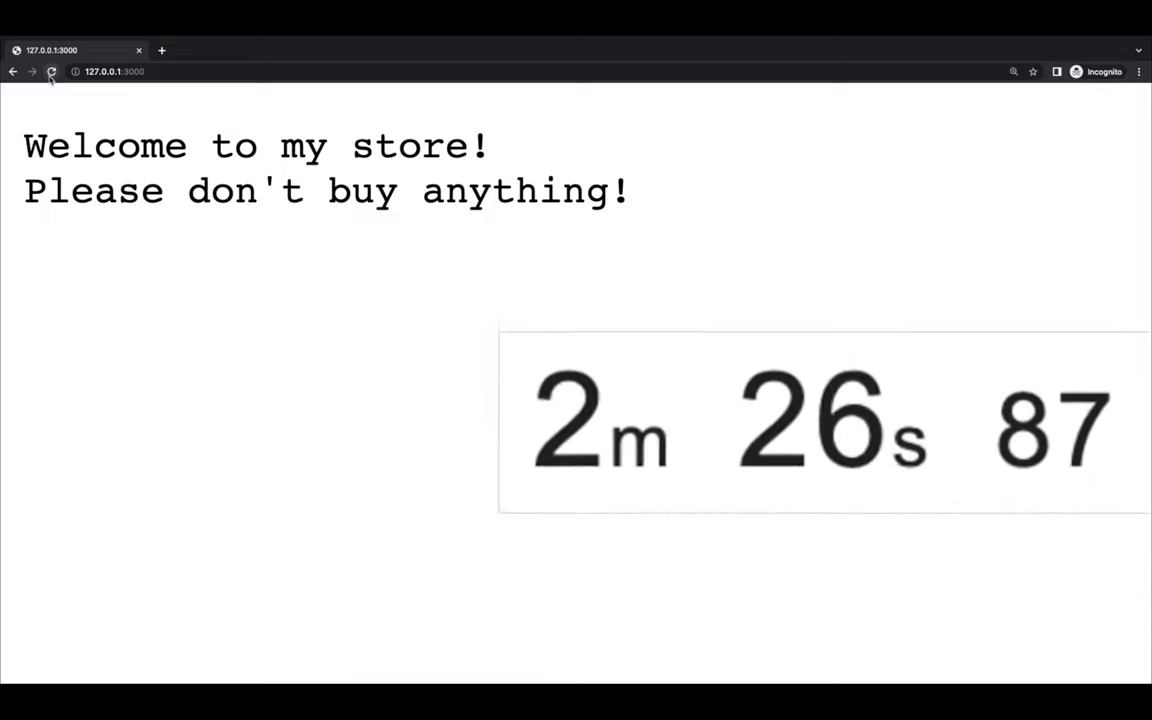
{"action": "left_click", "coordinate": [52, 72]}
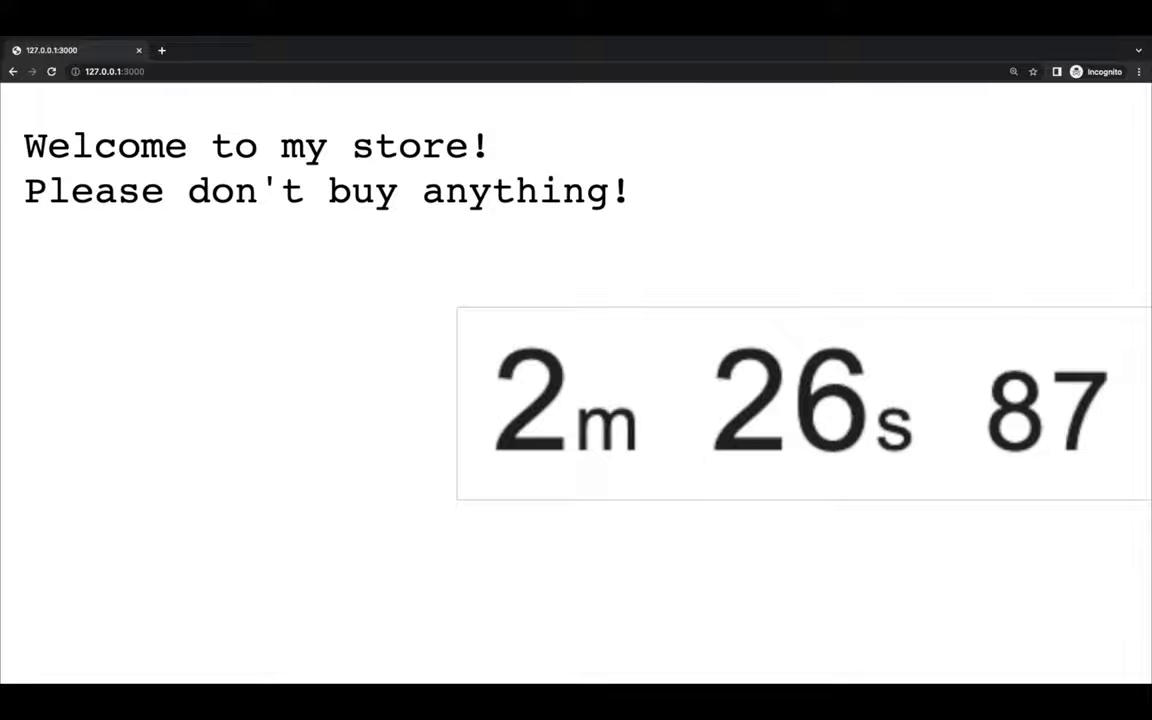